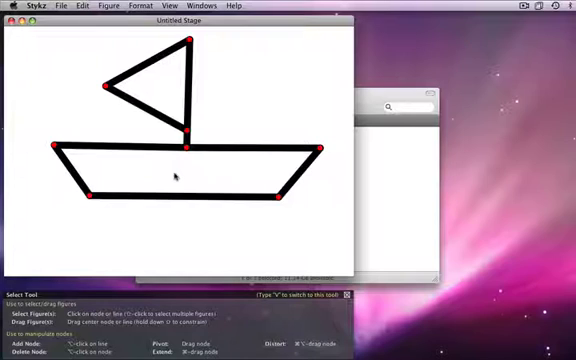
- Show the Tools palette from the Windows menu beside the stage
left_click(188, 6)
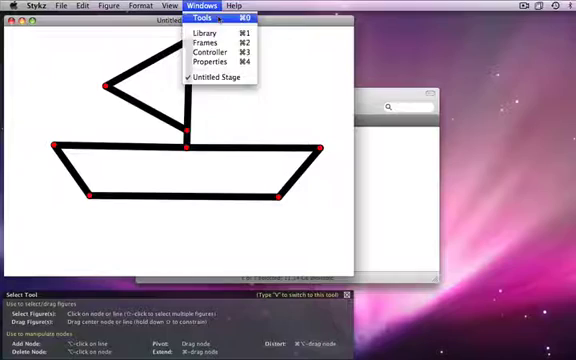
left_click(220, 20)
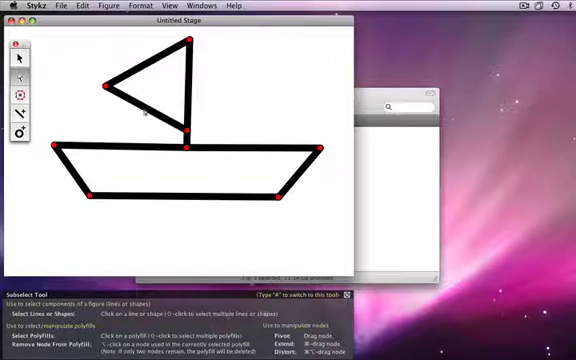
- Subselect all segments of the boat and sail so they highlight blue
left_click(150, 104)
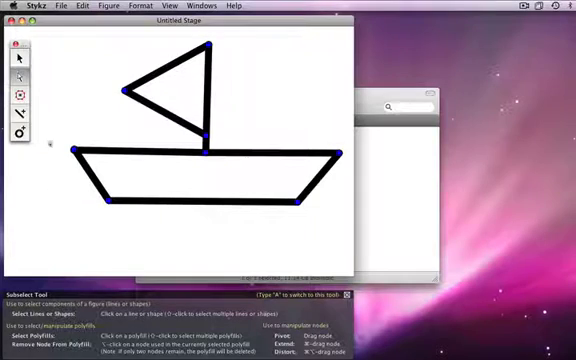
- Create a solid light-blue Polyfill triangle across the sail's three corner nodes
left_click(18, 100)
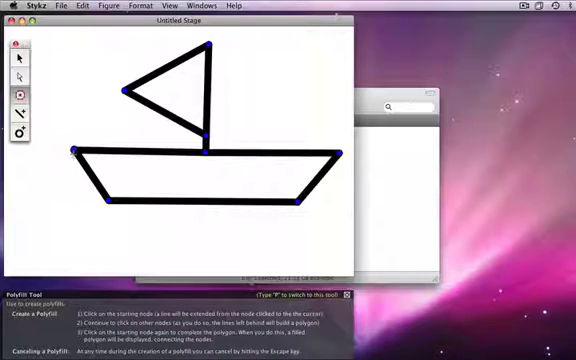
left_click(76, 152)
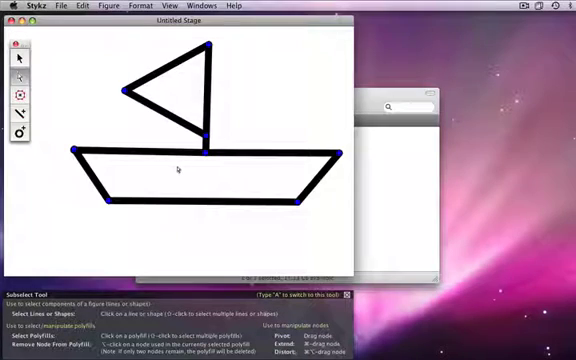
mouse_move(64, 132)
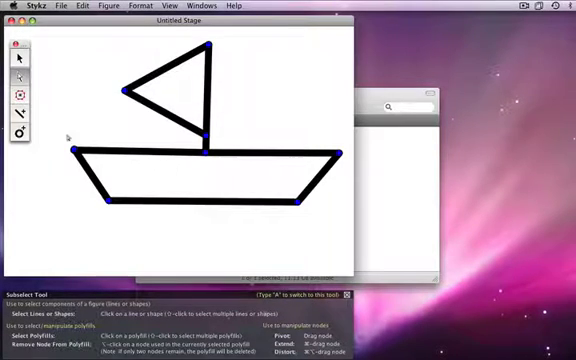
left_click(12, 96)
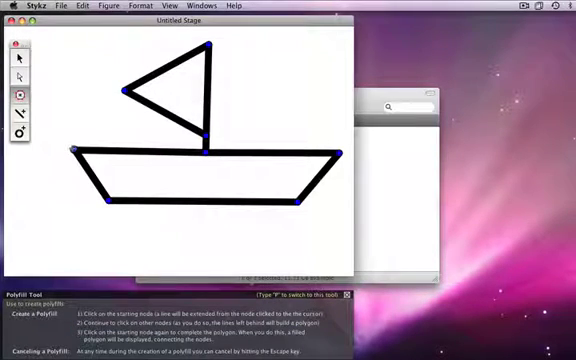
left_click(74, 152)
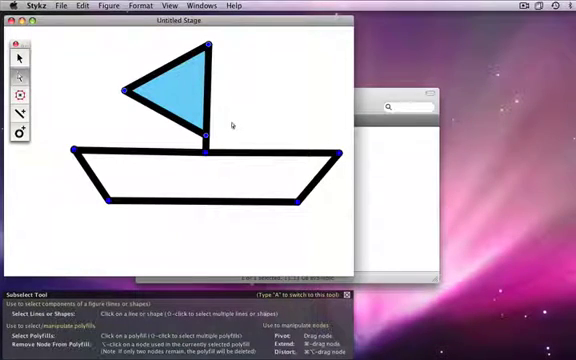
mouse_move(108, 130)
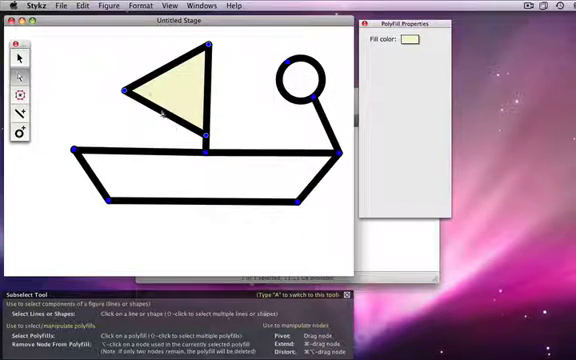
- Recolour the boat's long deck line from red to brown via the colour wheel
left_click(270, 154)
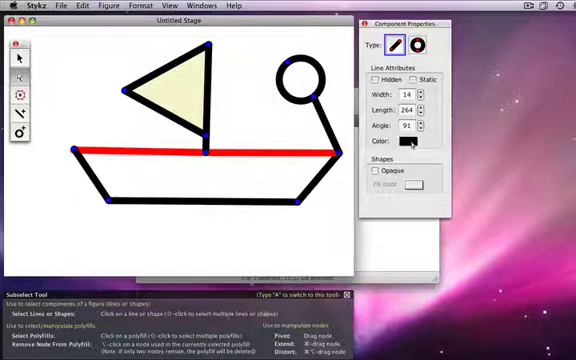
left_click(402, 144)
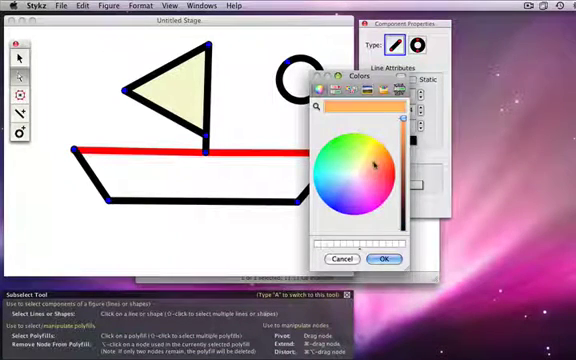
left_click(364, 164)
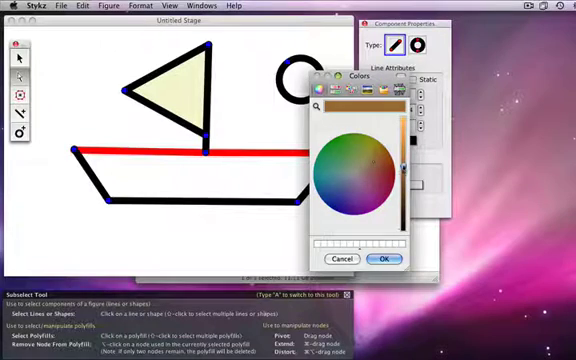
left_click(382, 232)
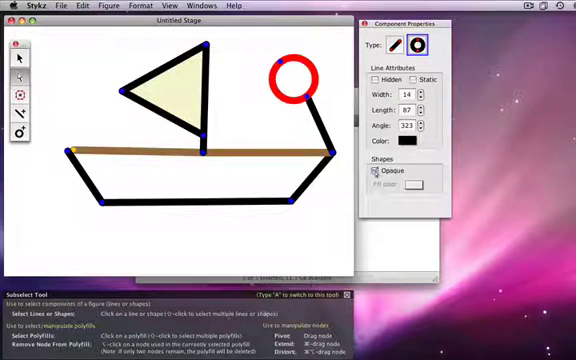
- Give the circle above the boat a solid blue fill inside its red outline
left_click(396, 146)
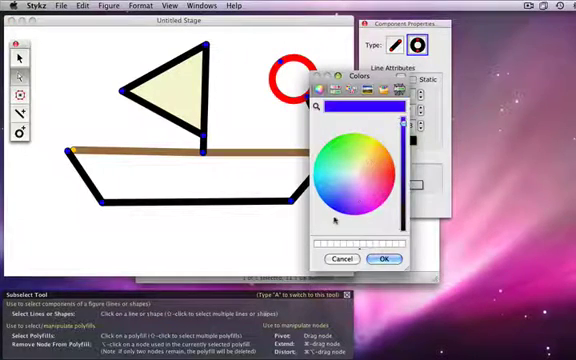
left_click(380, 232)
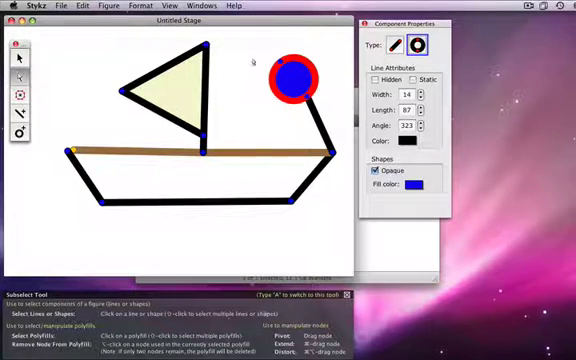
mouse_move(16, 58)
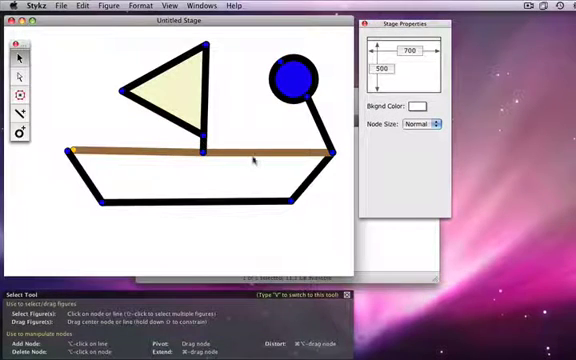
- Set the remaining sailboat lines' Color to brown so the whole figure matches
left_click(256, 160)
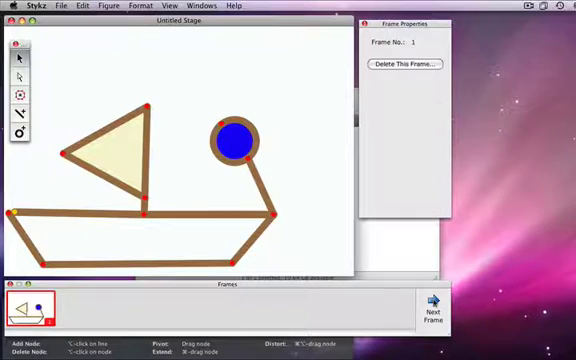
- Show the Frames palette with the brown sailboat captured as frame 1
left_click(438, 306)
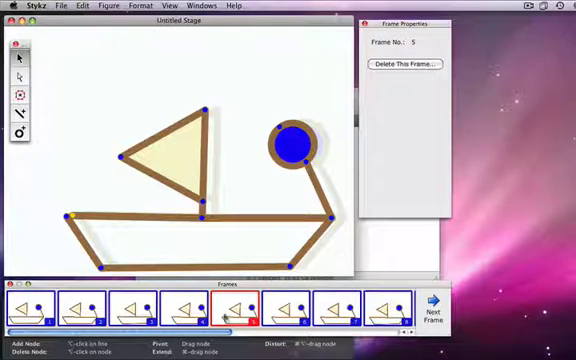
- Bring up the Insert/Delete Frame options on one of the eight animation frames
right_click(248, 316)
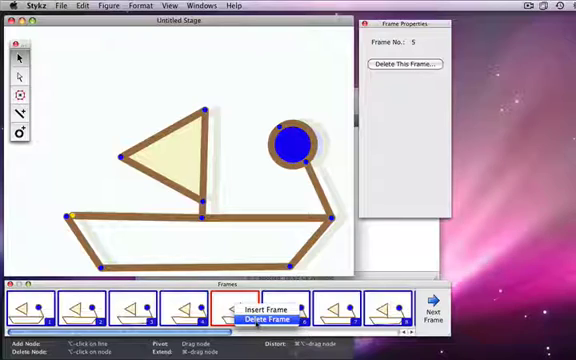